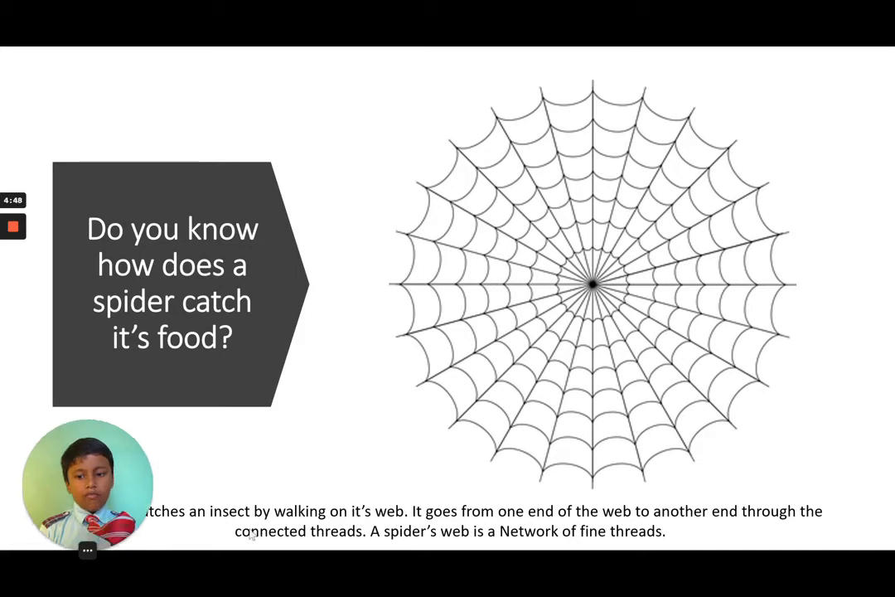
Present the spider web slide and advance toward the 'What is Network?' slide
left_click_drag(87, 481, 704, 481)
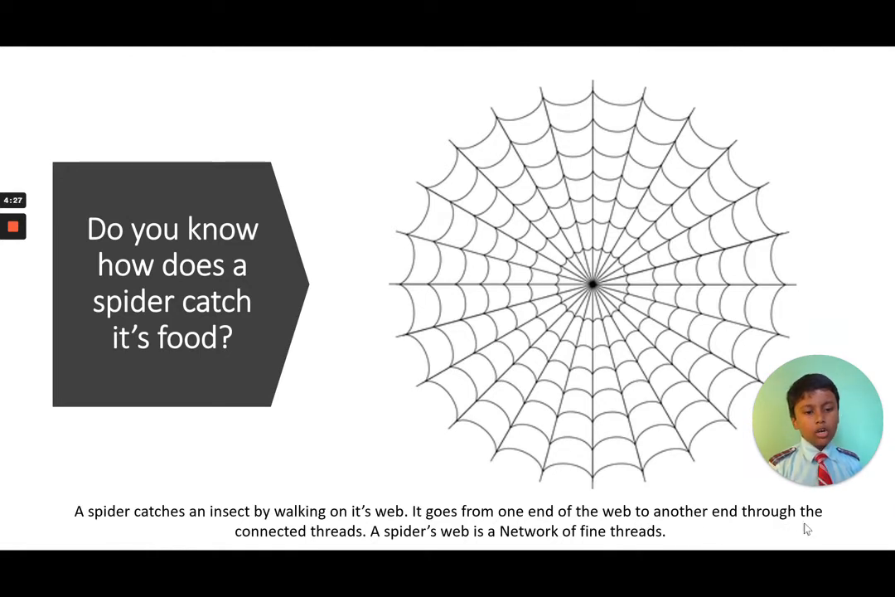
mouse_move(419, 562)
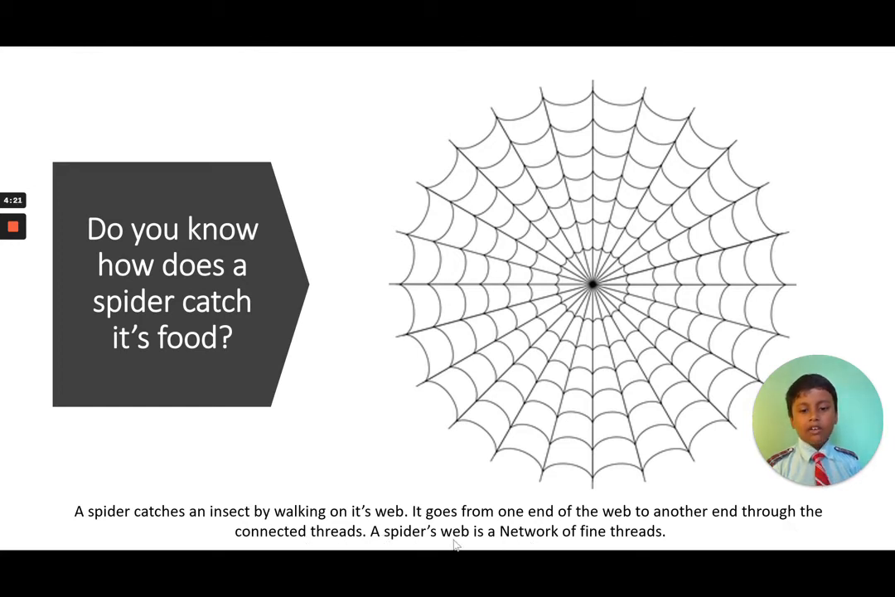
mouse_move(527, 540)
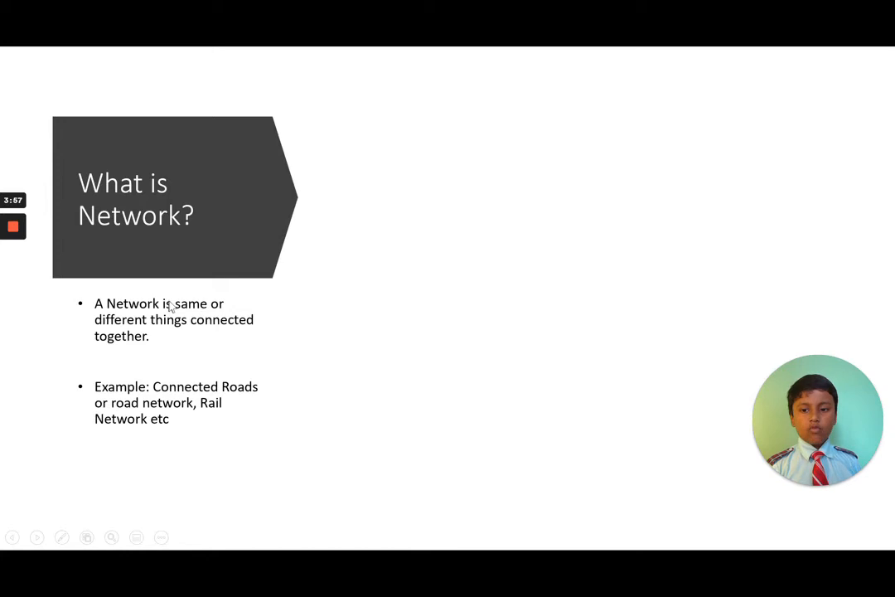
mouse_move(181, 331)
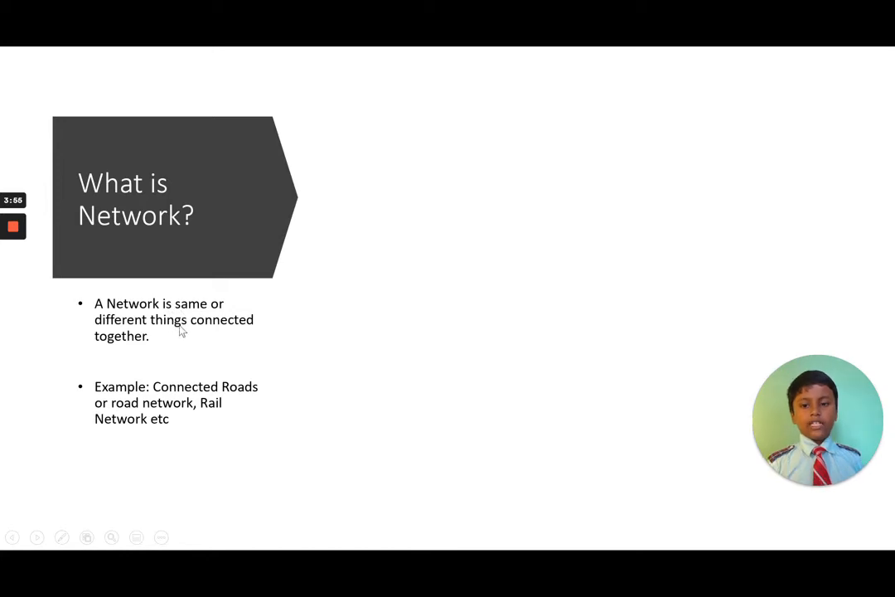
mouse_move(162, 380)
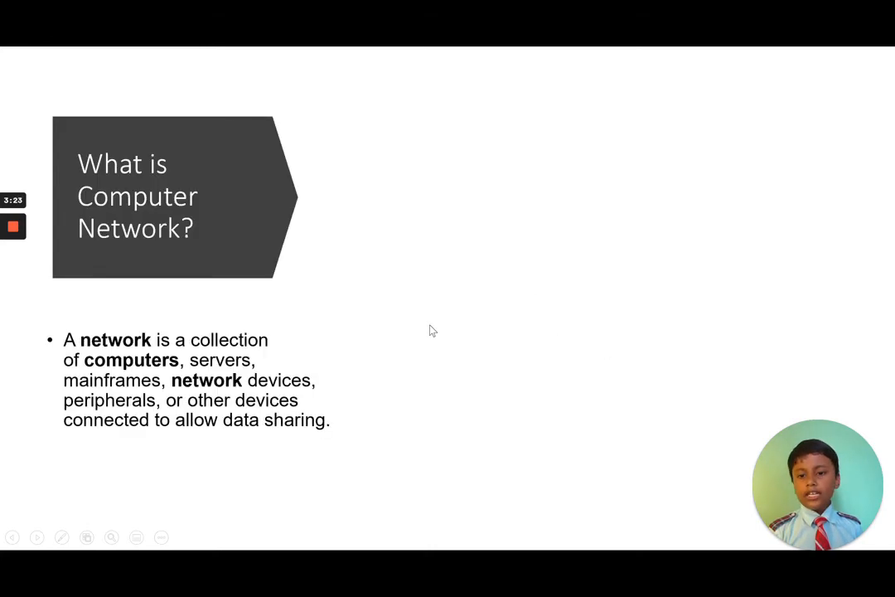
mouse_move(344, 349)
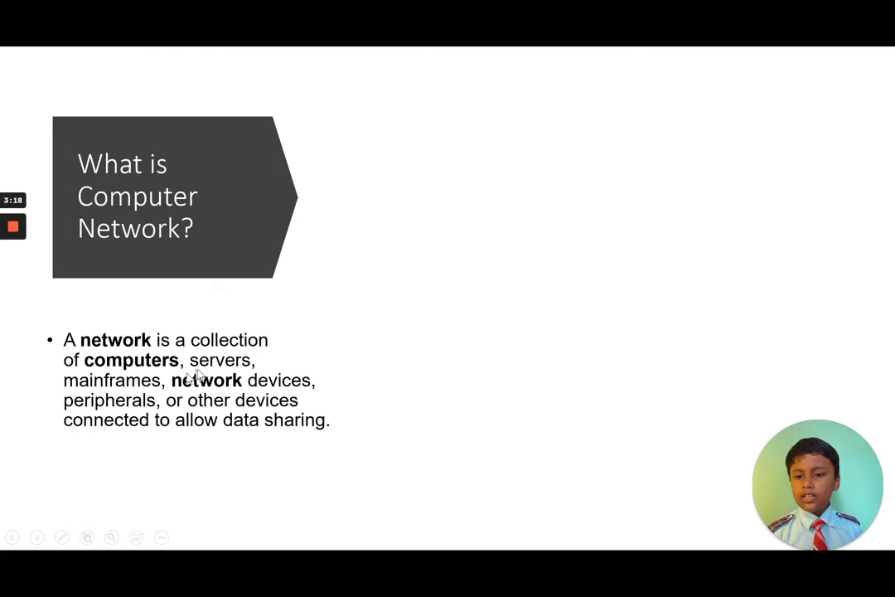
mouse_move(120, 433)
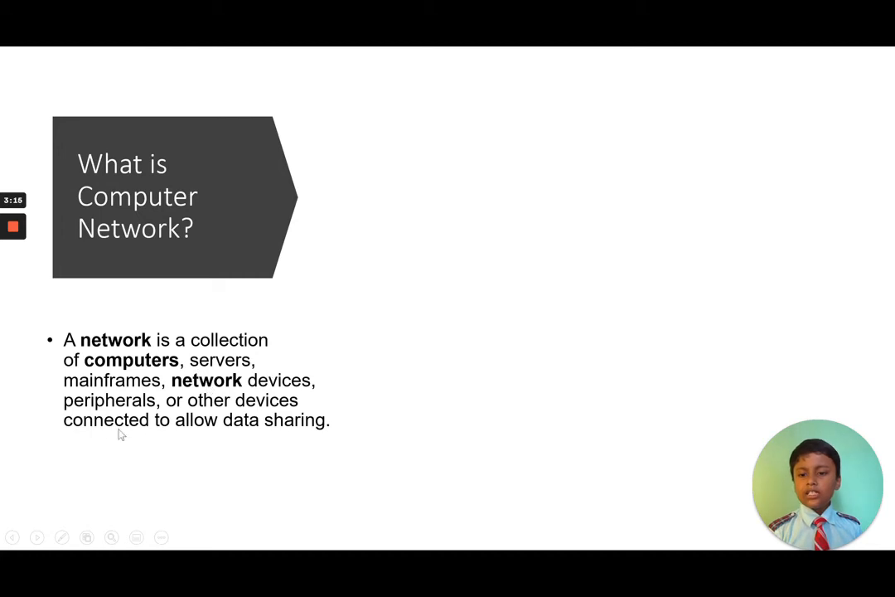
mouse_move(215, 400)
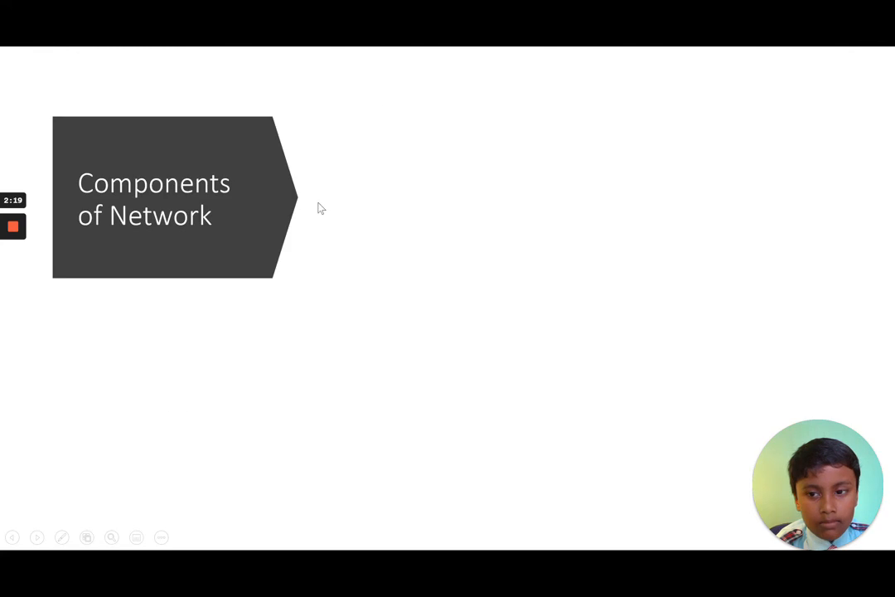
mouse_move(150, 203)
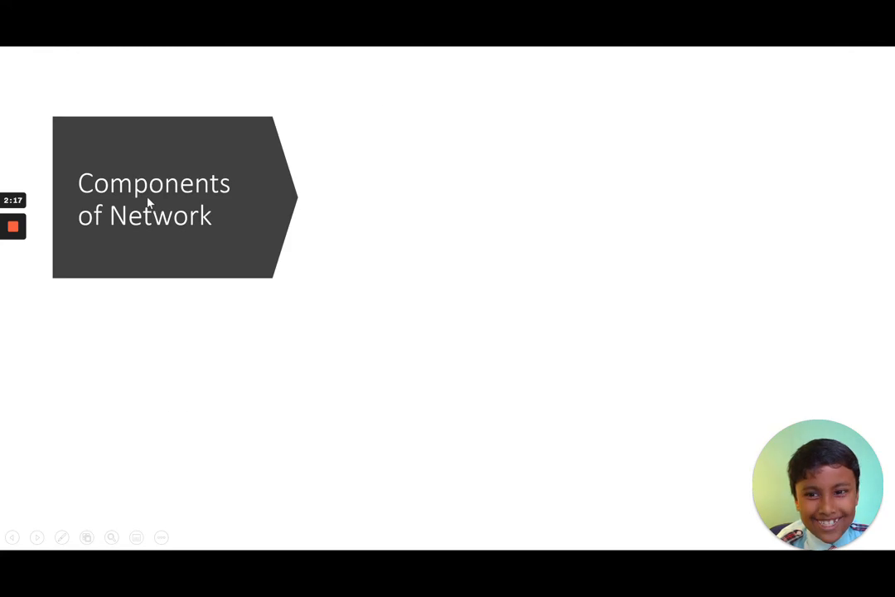
mouse_move(145, 234)
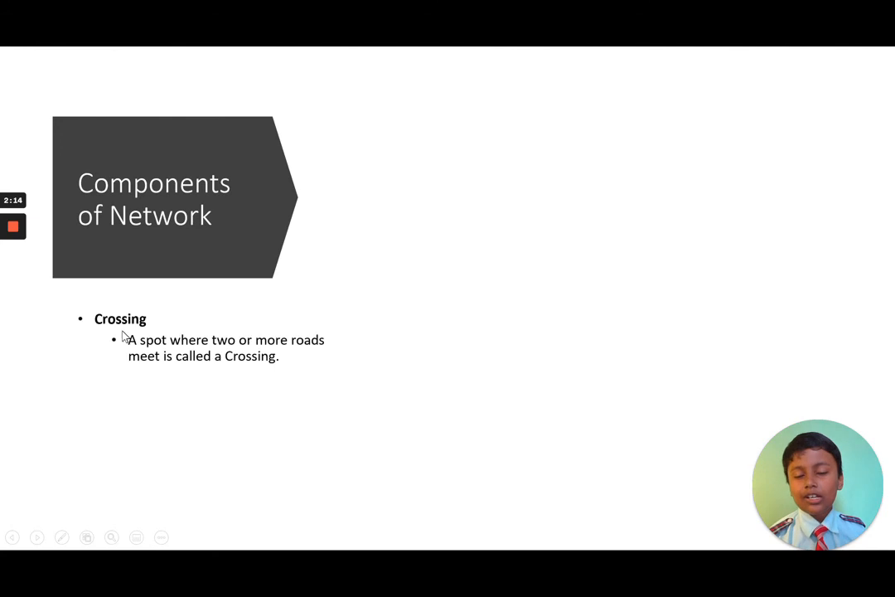
mouse_move(170, 355)
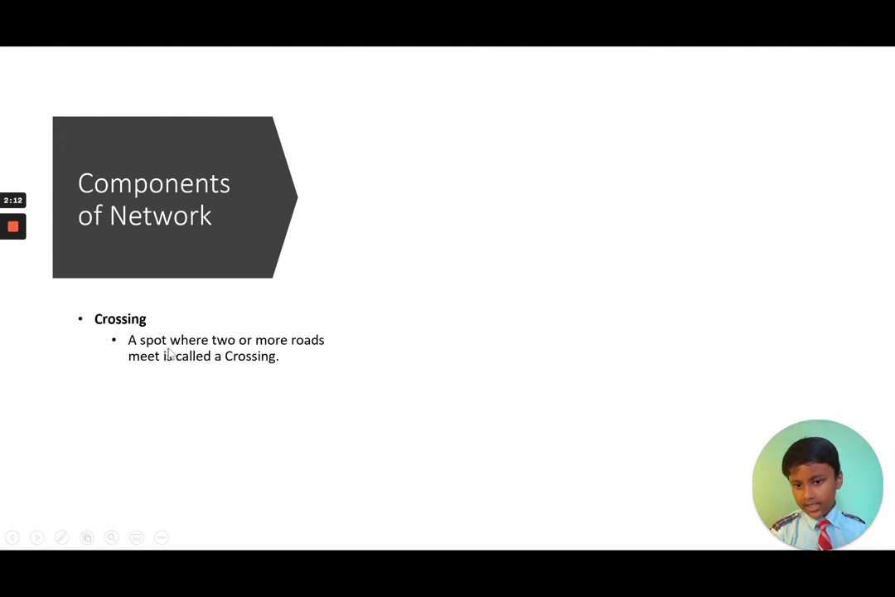
mouse_move(198, 372)
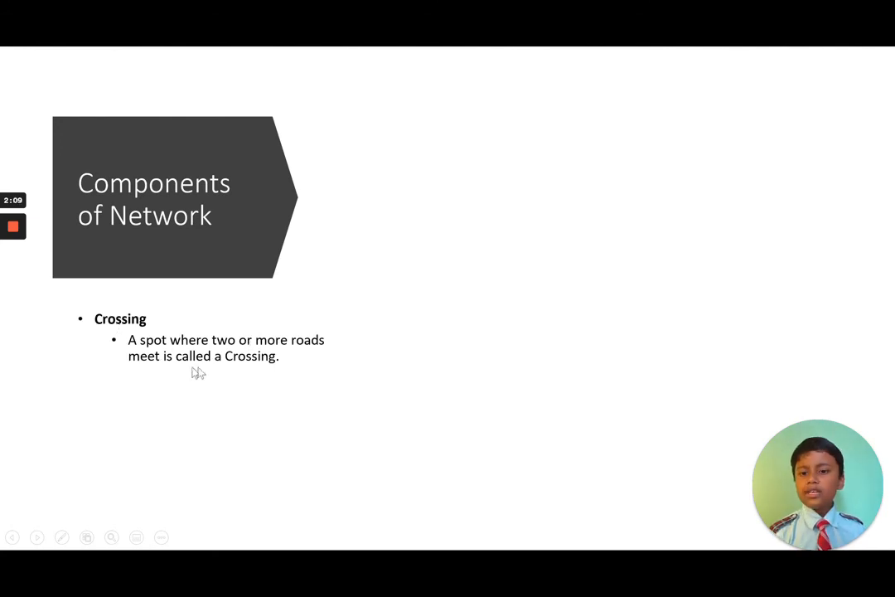